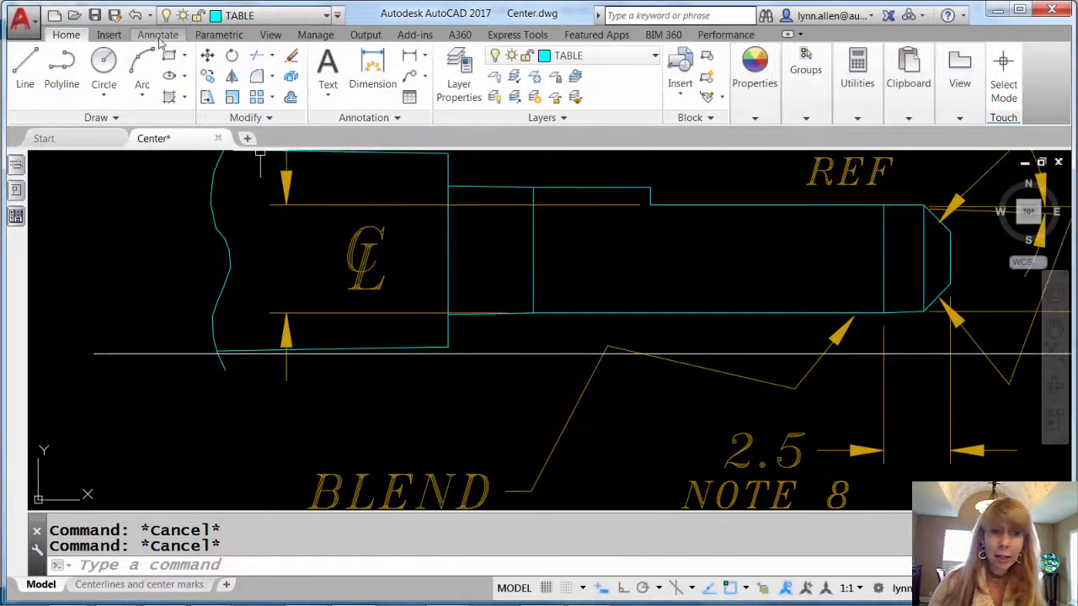
Step: Start the Centerline tool from the Annotate tab's Centerlines panel
left_click(157, 34)
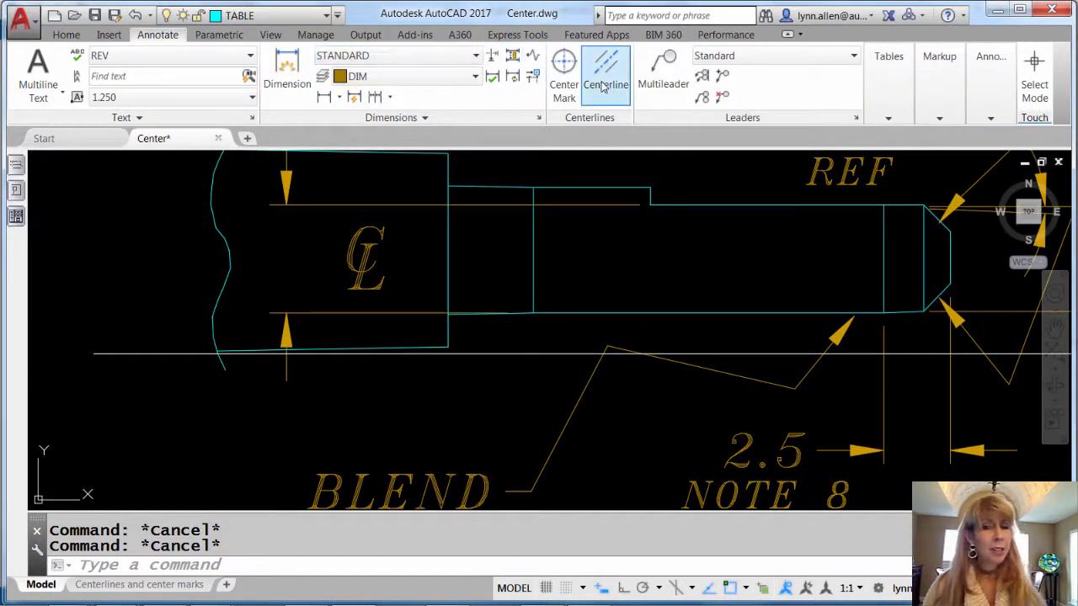
left_click(605, 76)
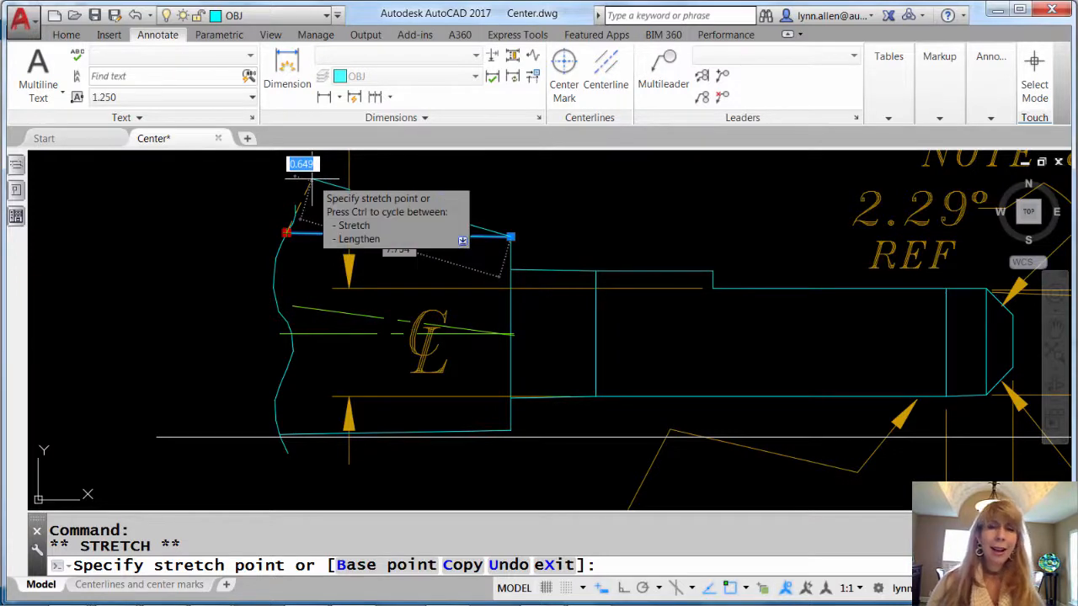
Step: Finish stretching the shaft centerline's end grip and exit with Escape
key("Escape")
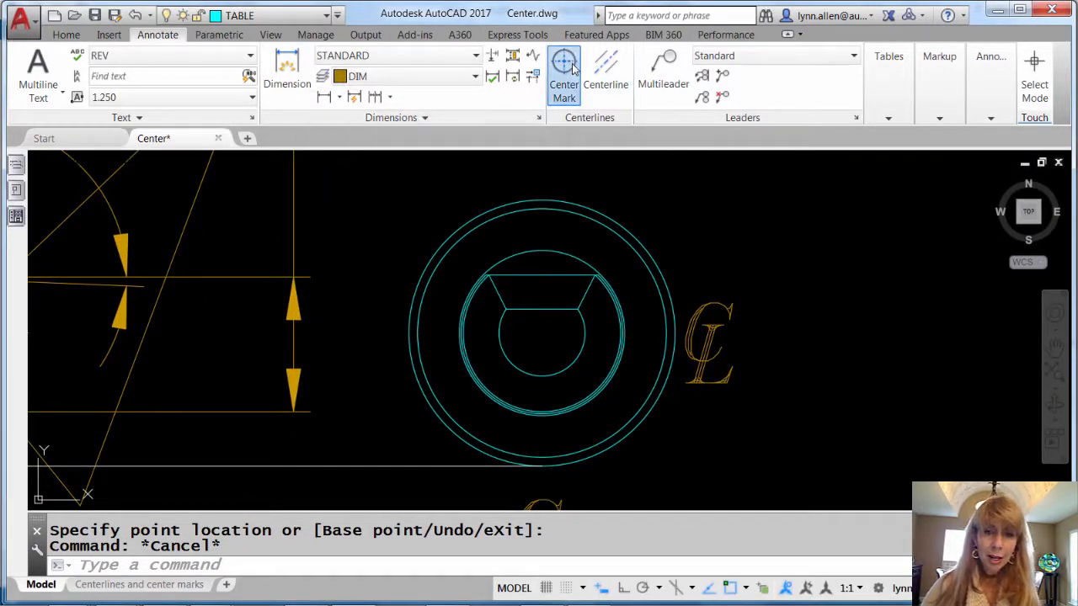
Step: Place a center mark on the outer circle of the concentric end view
left_click(563, 76)
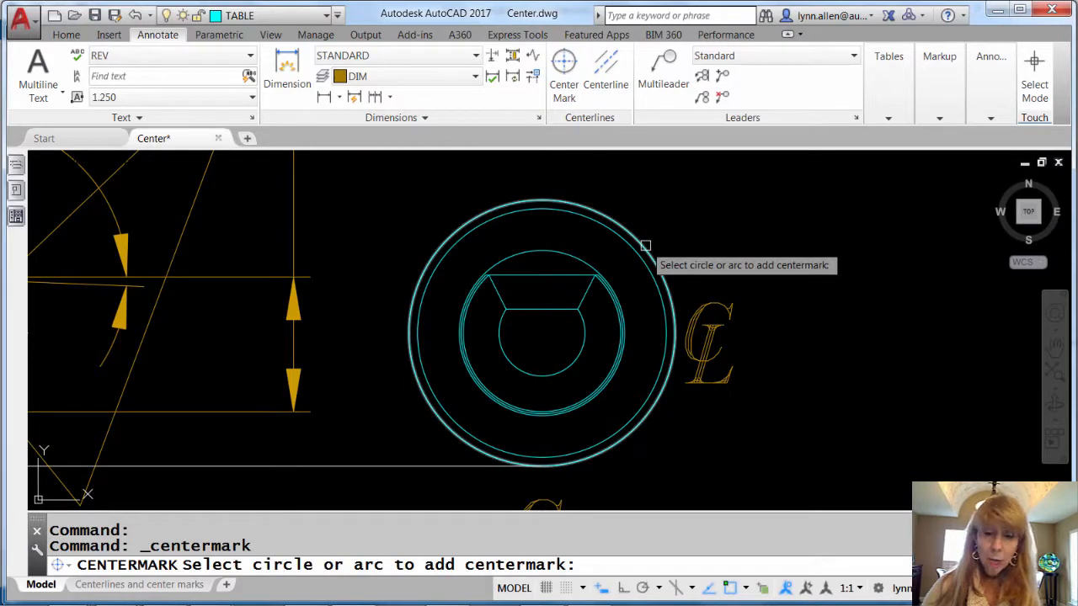
left_click(644, 245)
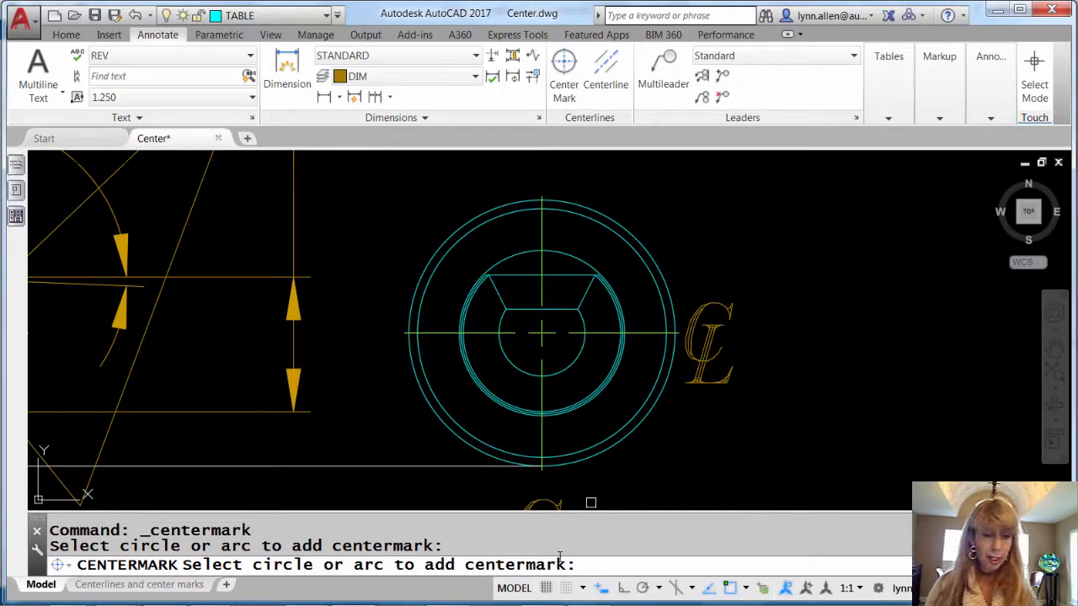
key("Escape")
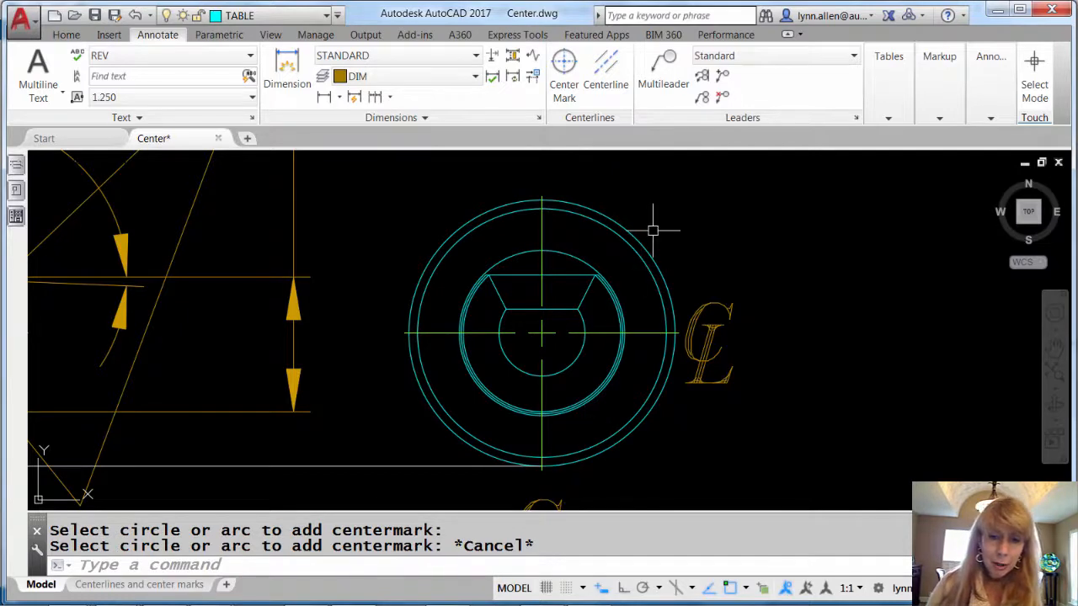
Step: Move the outer circle right of the part and shrink its radius via grips
left_click(542, 200)
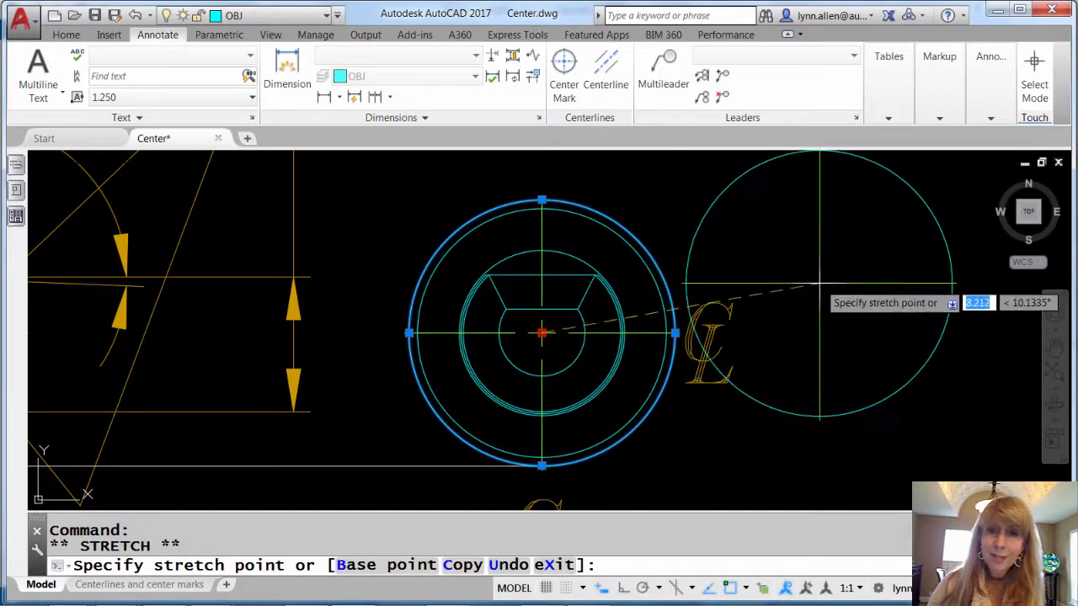
left_click(867, 365)
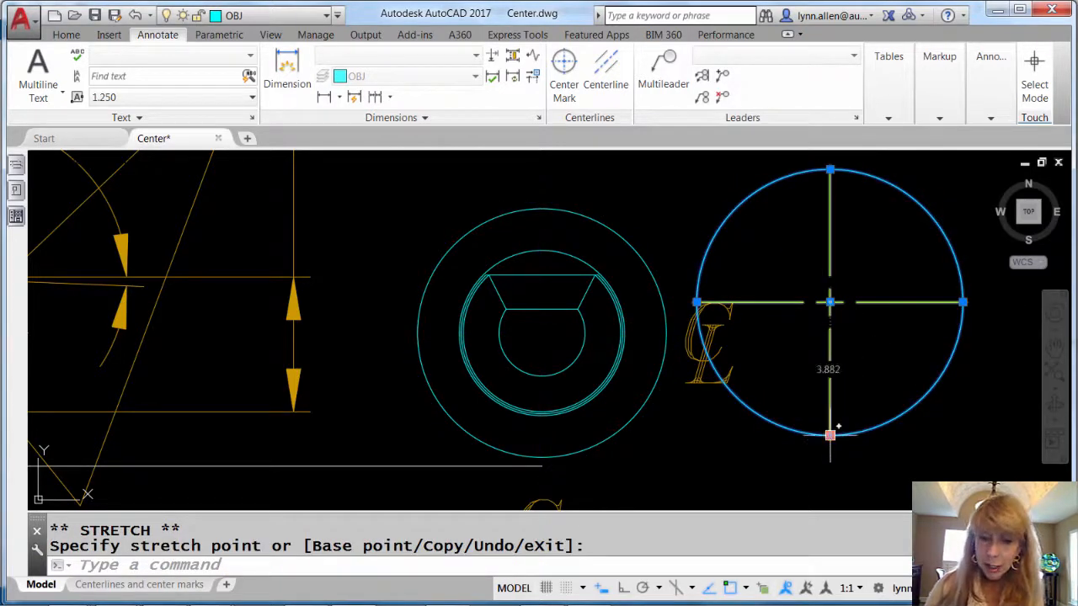
left_click_drag(830, 435, 901, 457)
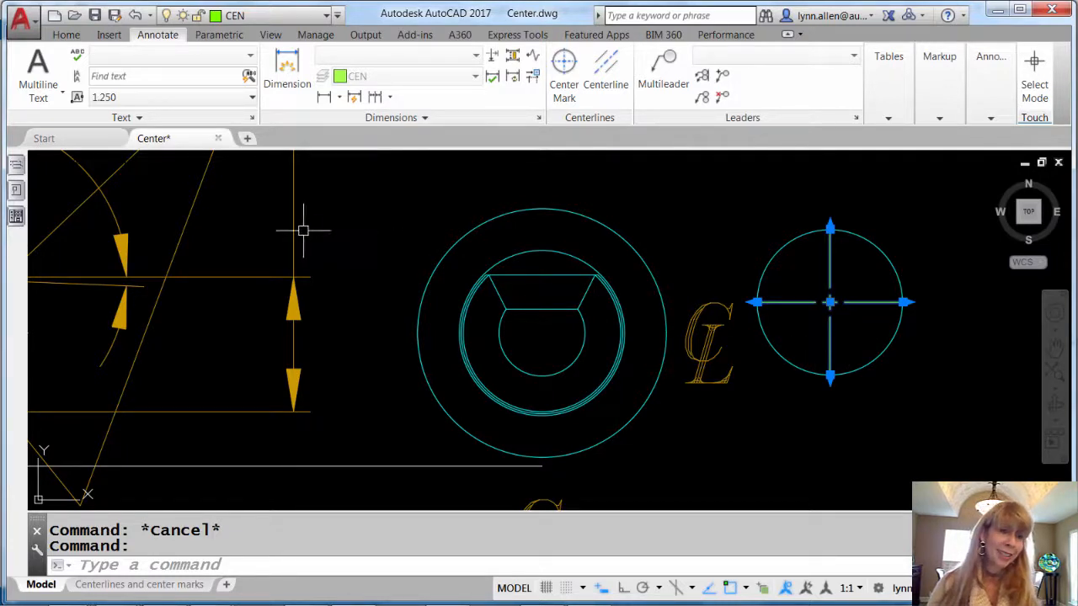
left_click(16, 165)
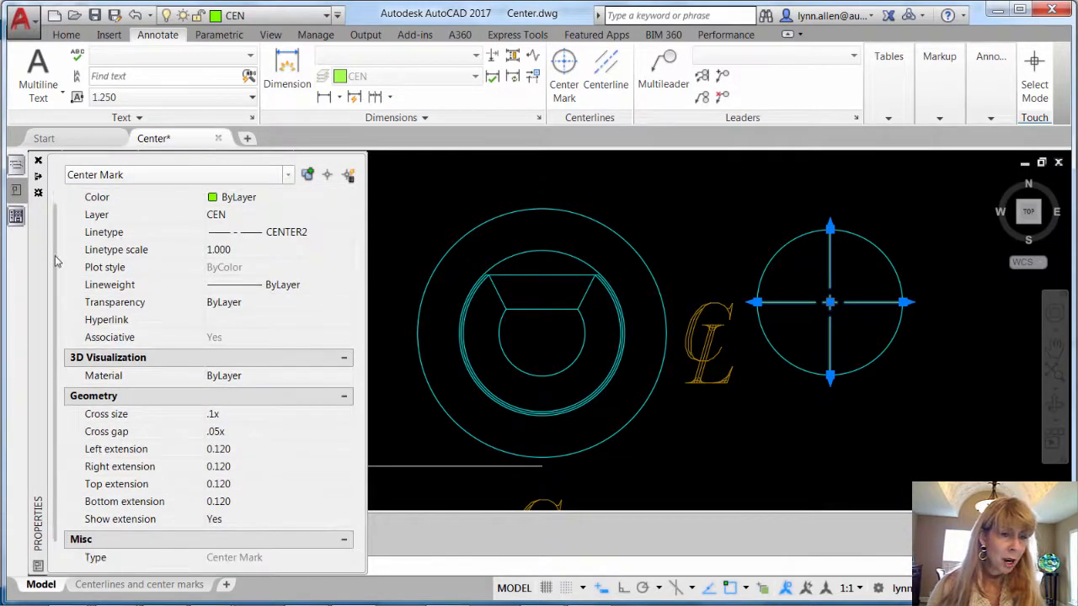
scroll("down", 3)
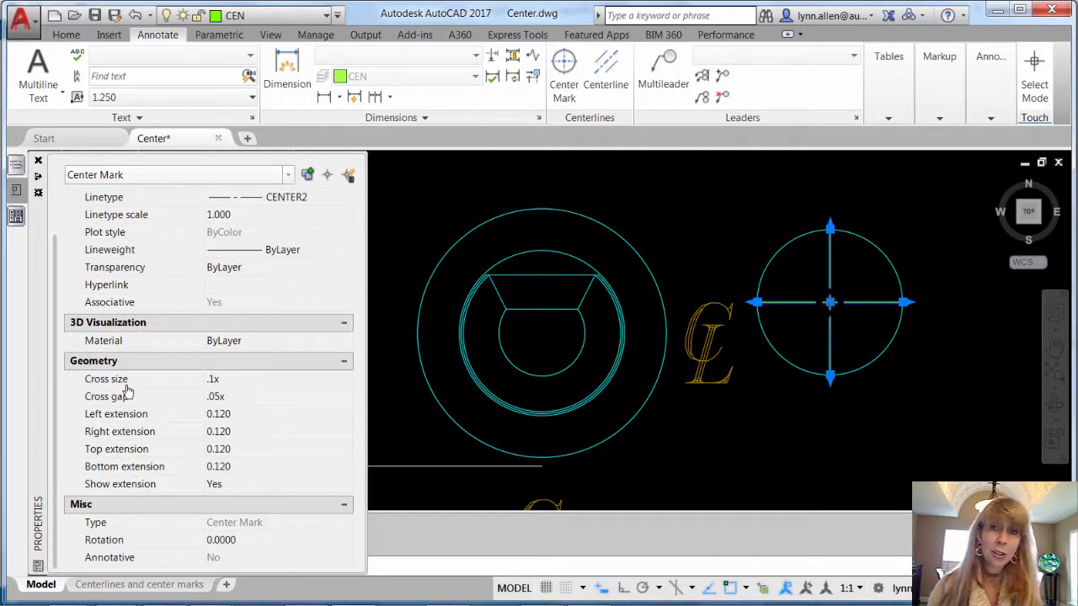
mouse_move(235, 459)
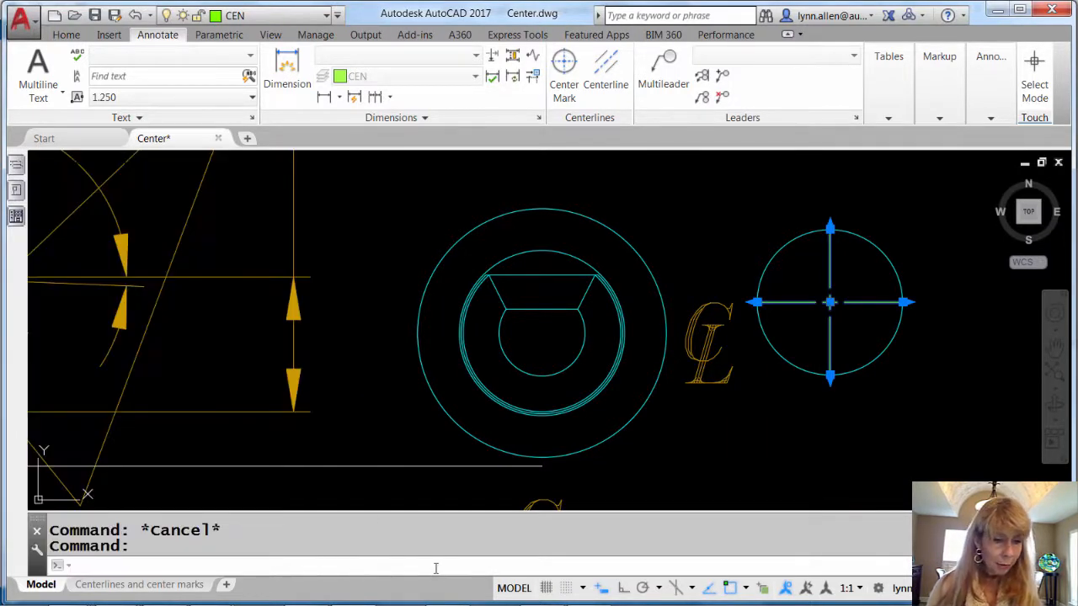
Step: Enter the CENTERDISASSOCIATE command at the command line
type("CENTER")
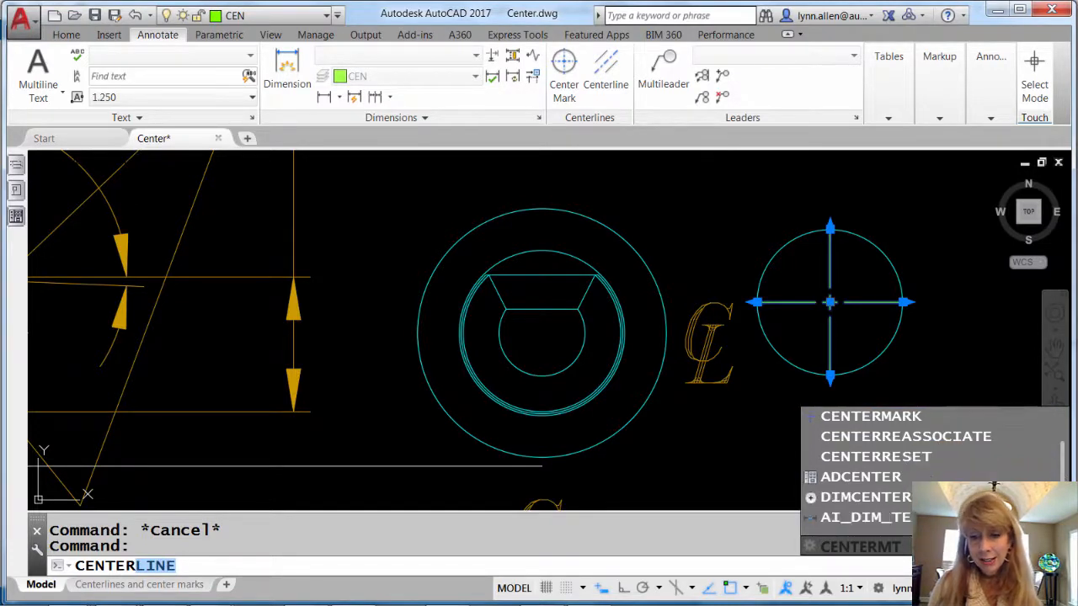
type("DISASSOCIATE")
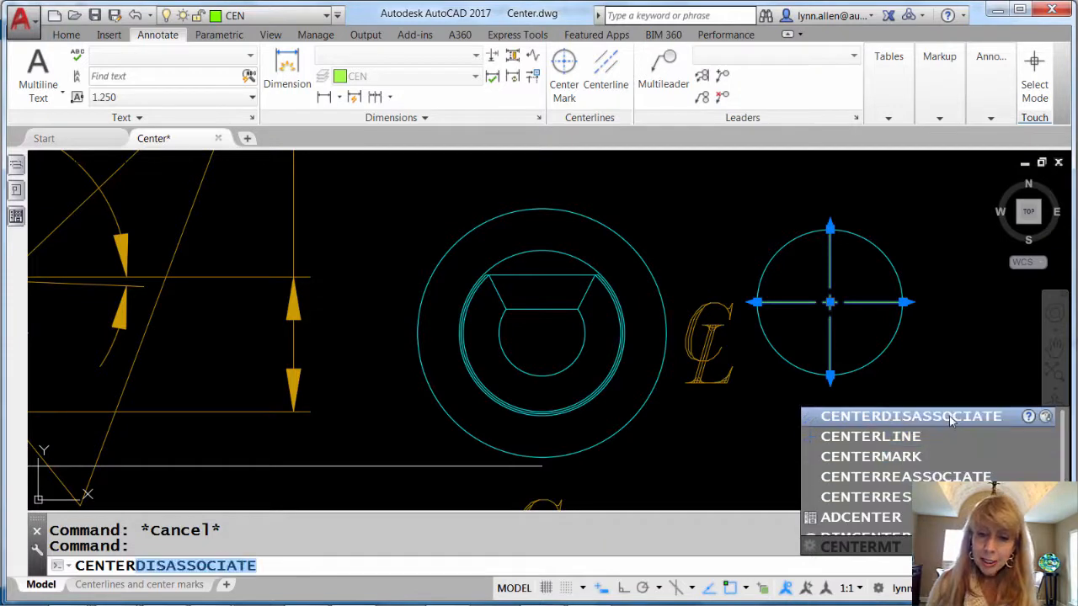